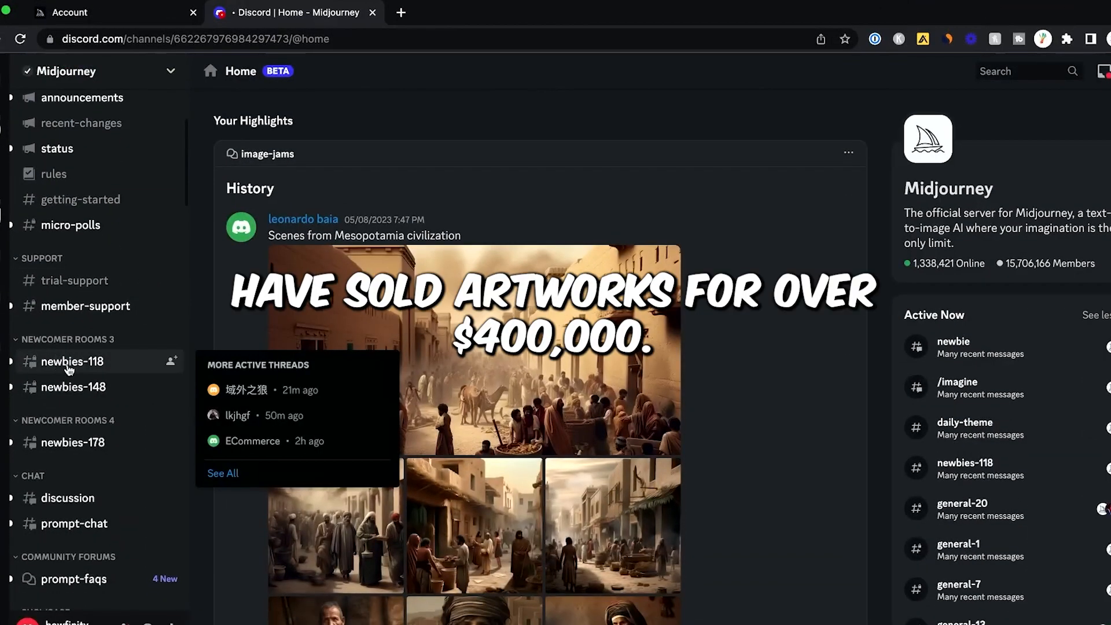
- Open the Midjourney newbies-118 channel to view the bot's mermaid-unicorn image grid
left_click(71, 361)
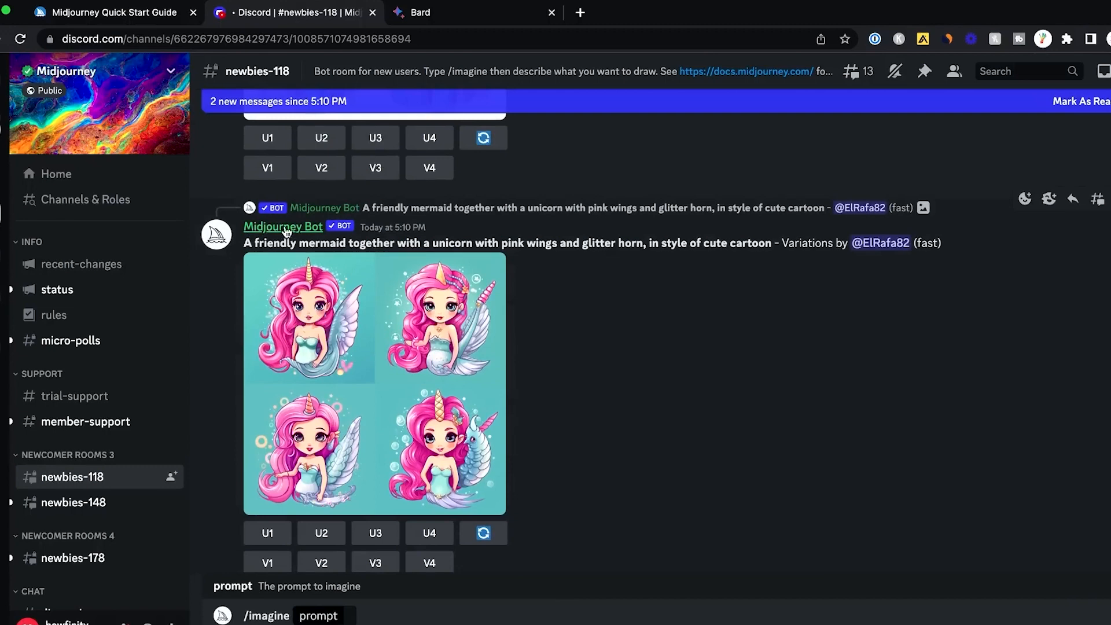
left_click(283, 226)
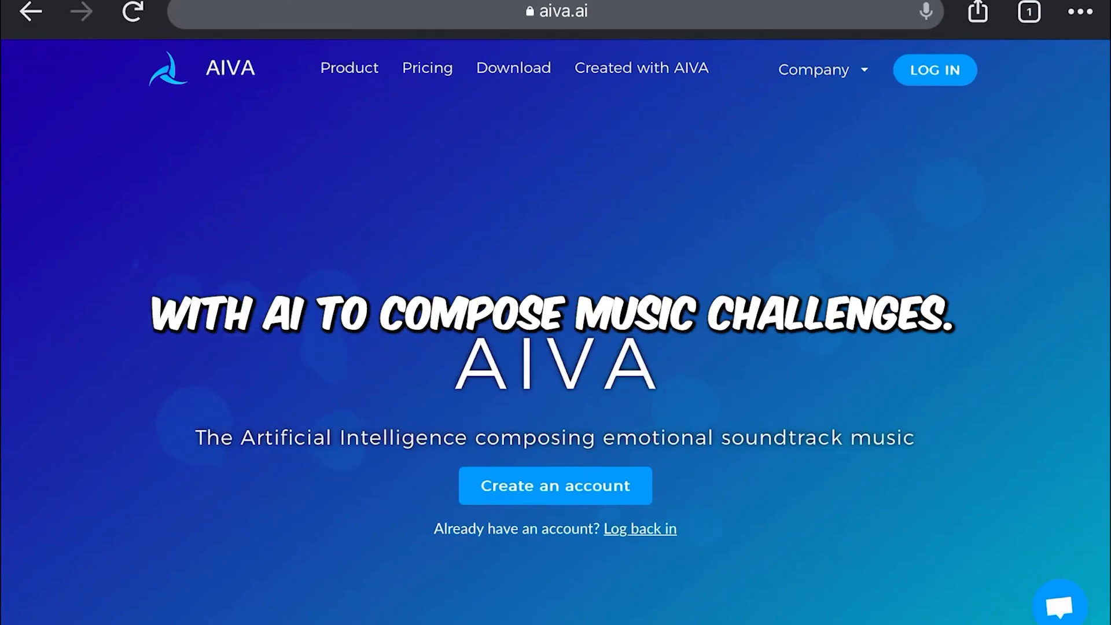
scroll("down", 3)
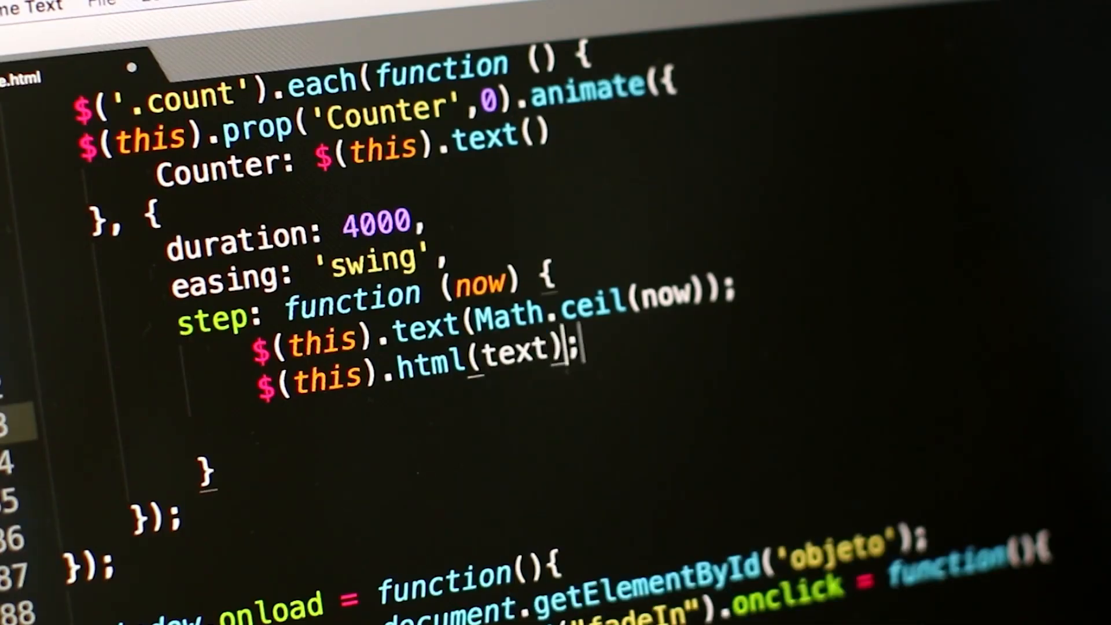
key("enter")
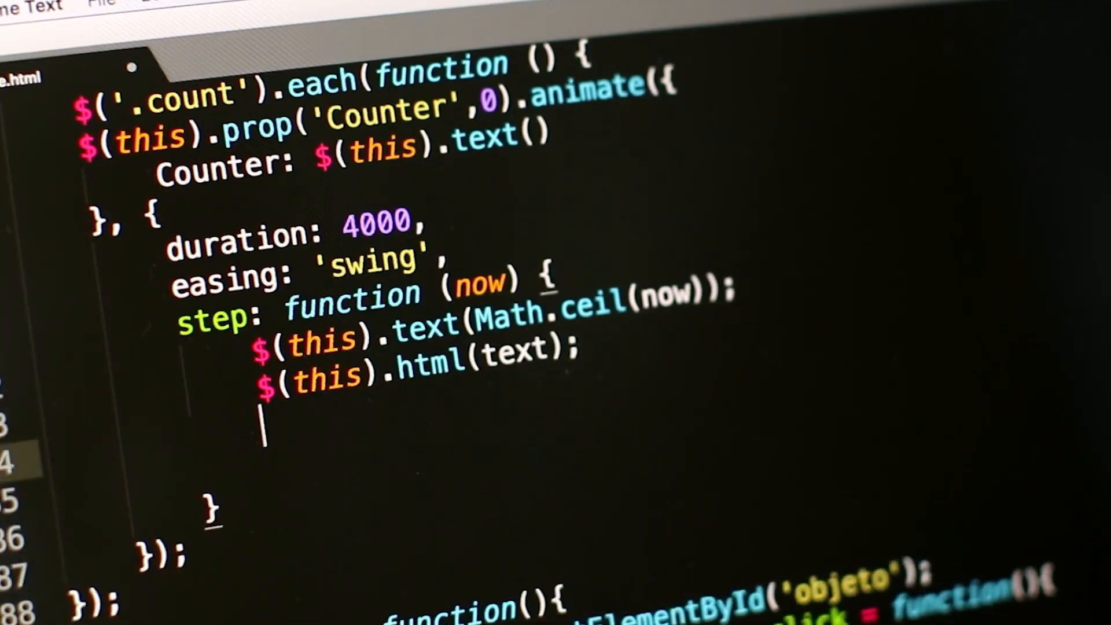